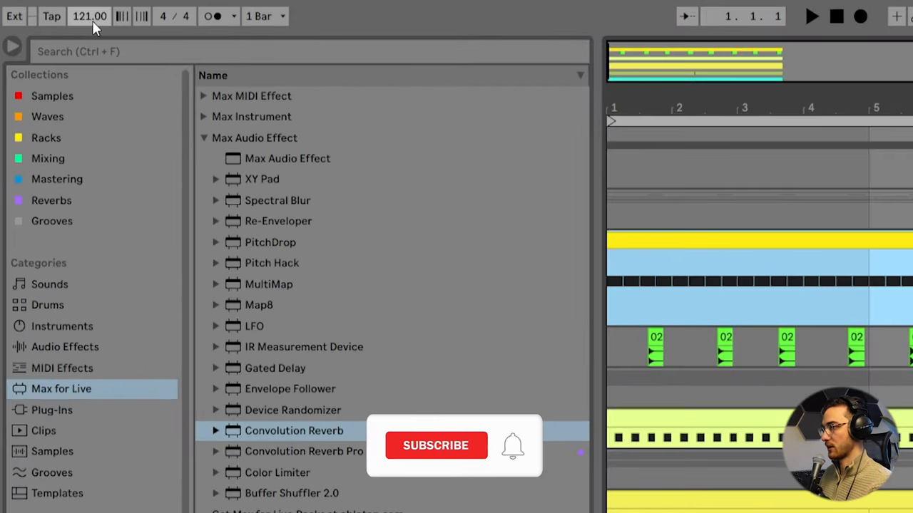
# Load 32 Kick LT Me Likey Daydreamer.wav onto a Drum Rack pad.
pyautogui.click(436, 445)
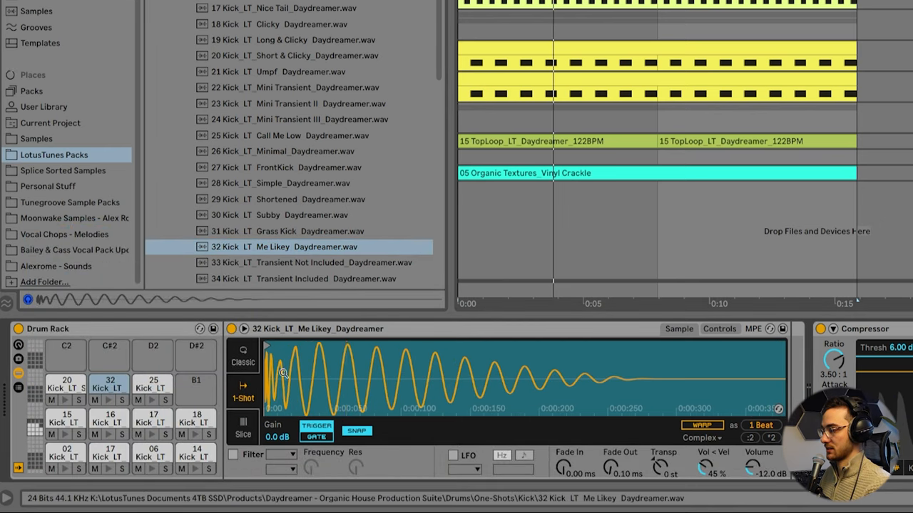
pyautogui.moveTo(352, 350)
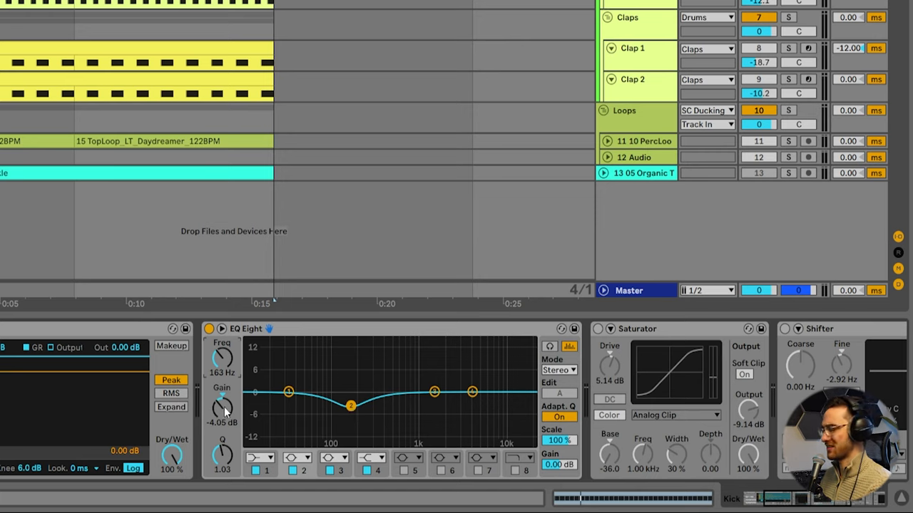
# Sweep EQ Eight band 3 for resonance, then cut it to about -4 dB near 163 Hz.
pyautogui.moveTo(351, 406); pyautogui.dragTo(351, 362)
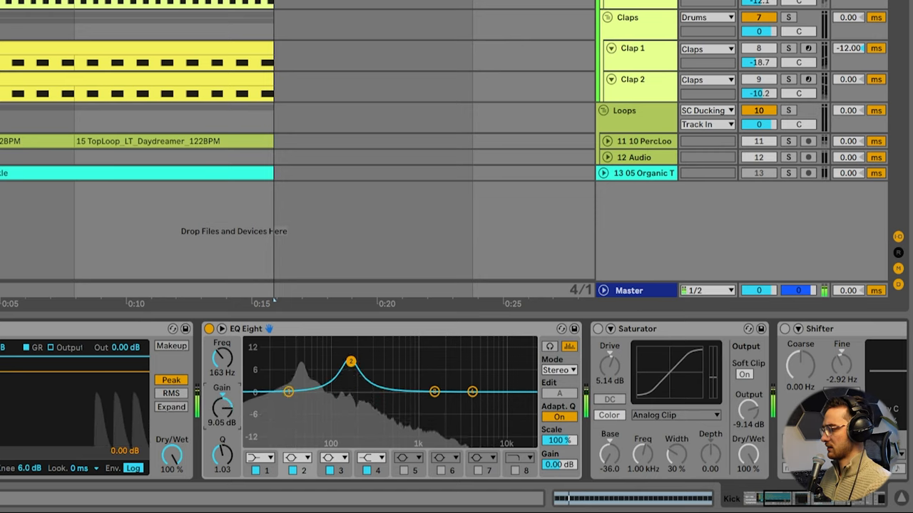
pyautogui.moveTo(351, 361); pyautogui.dragTo(350, 422)
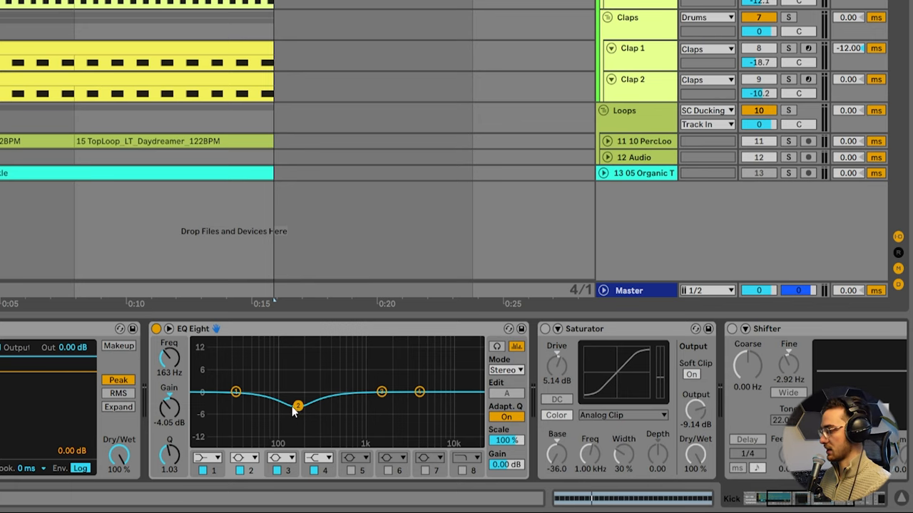
pyautogui.moveTo(645, 499)
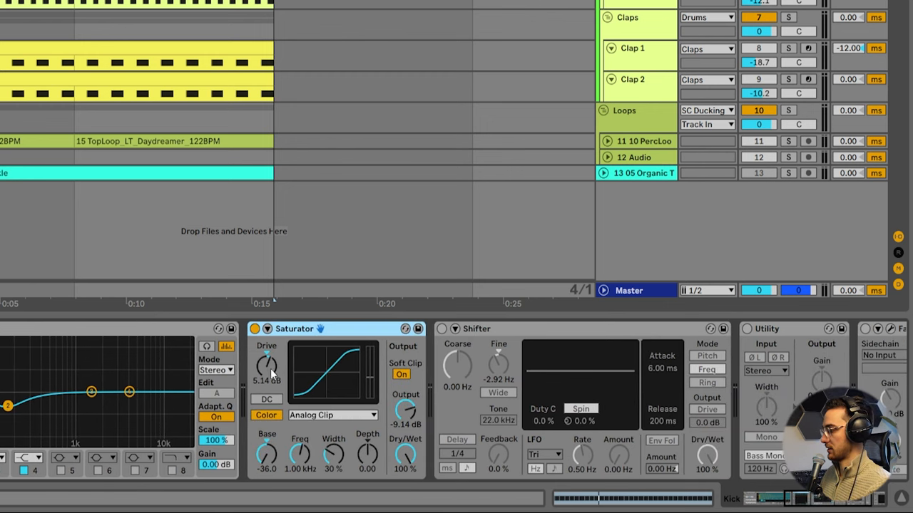
pyautogui.moveTo(265, 368); pyautogui.dragTo(265, 359)
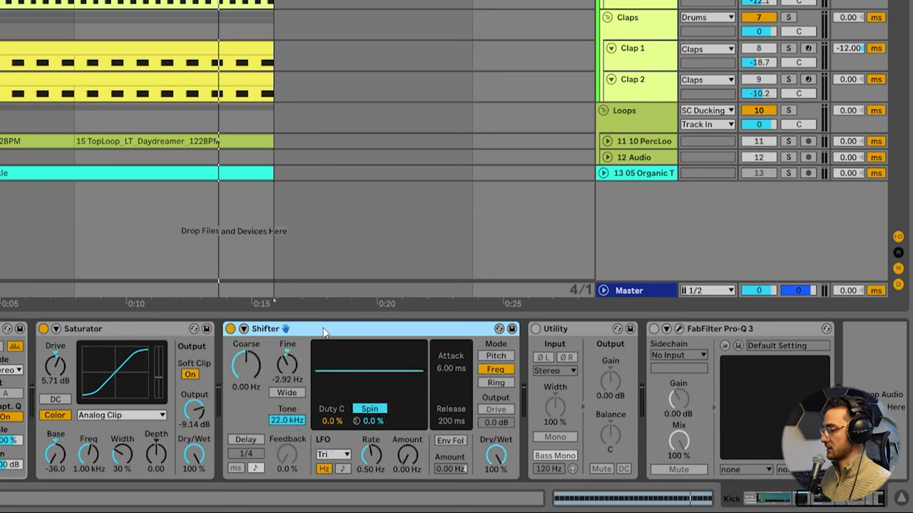
pyautogui.moveTo(319, 336)
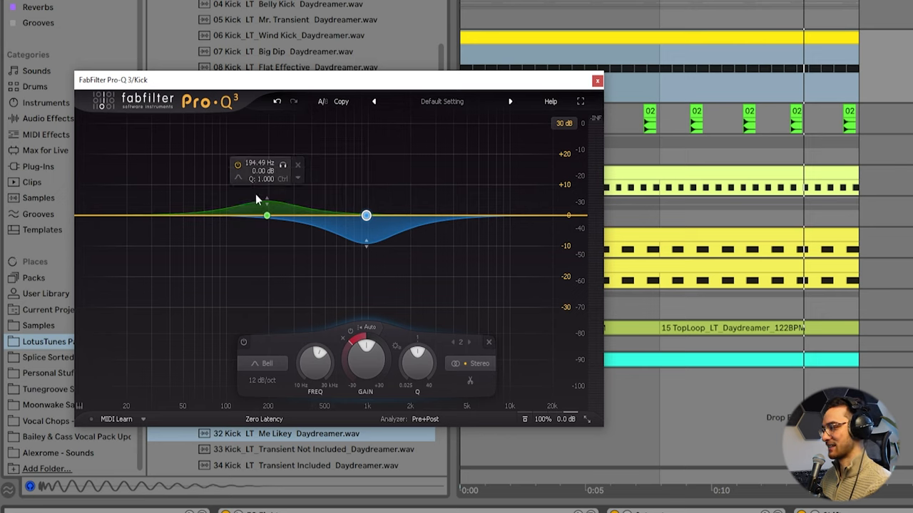
# Select the Pro-Q 3 bell band near 194 Hz and pull it down into a low-mid cut.
pyautogui.click(328, 216)
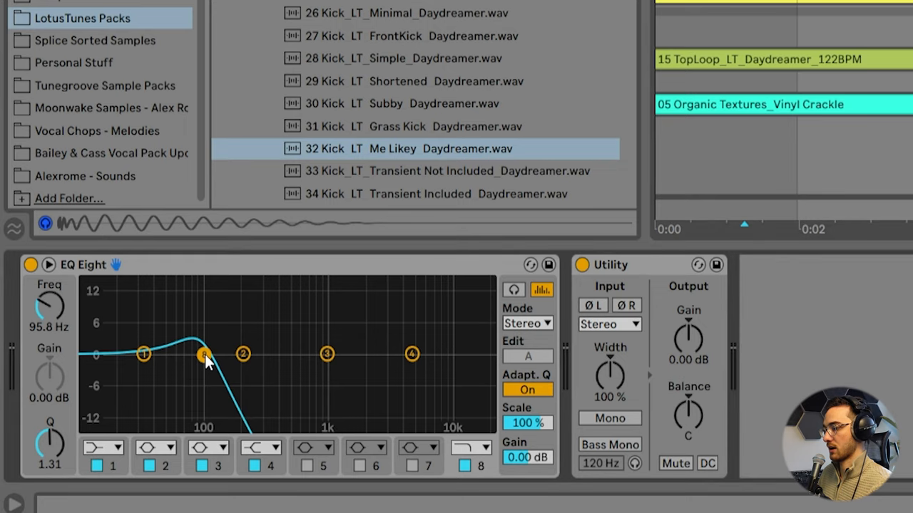
pyautogui.moveTo(208, 365)
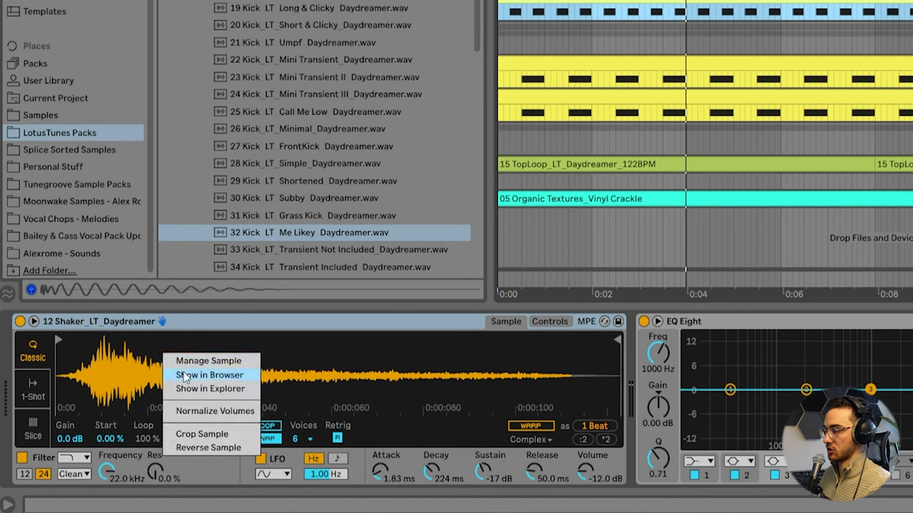
# Reveal the loaded shaker sample in the browser among its sibling one-shots.
pyautogui.click(208, 373)
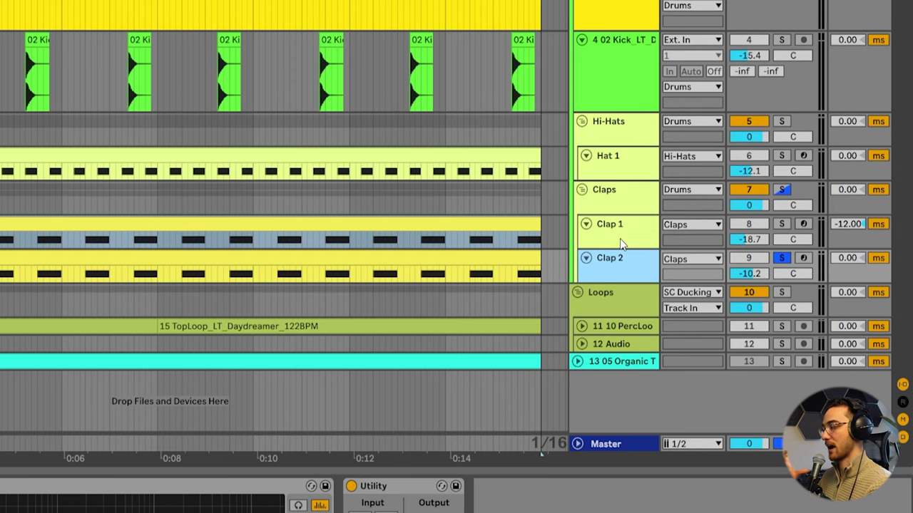
# Unfold the Clap 1 and Clap 2 tracks to show their In/Out routing.
pyautogui.click(610, 224)
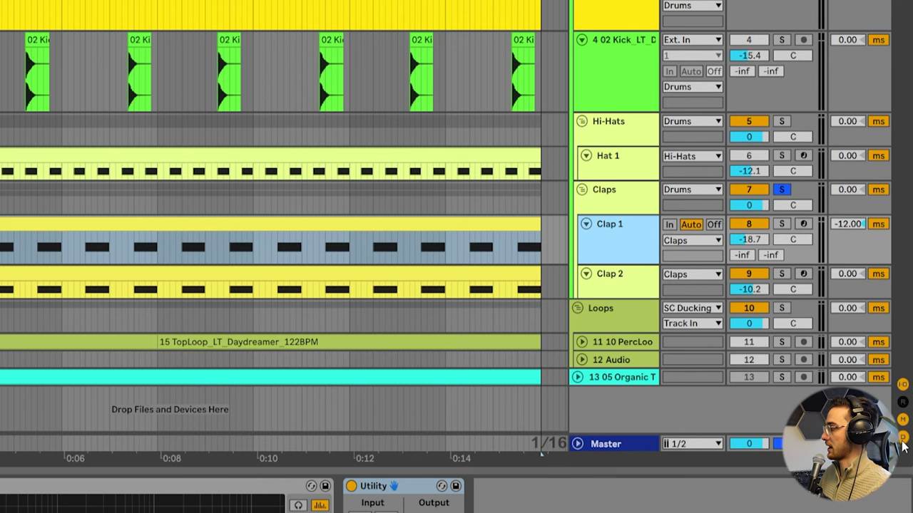
pyautogui.moveTo(619, 298)
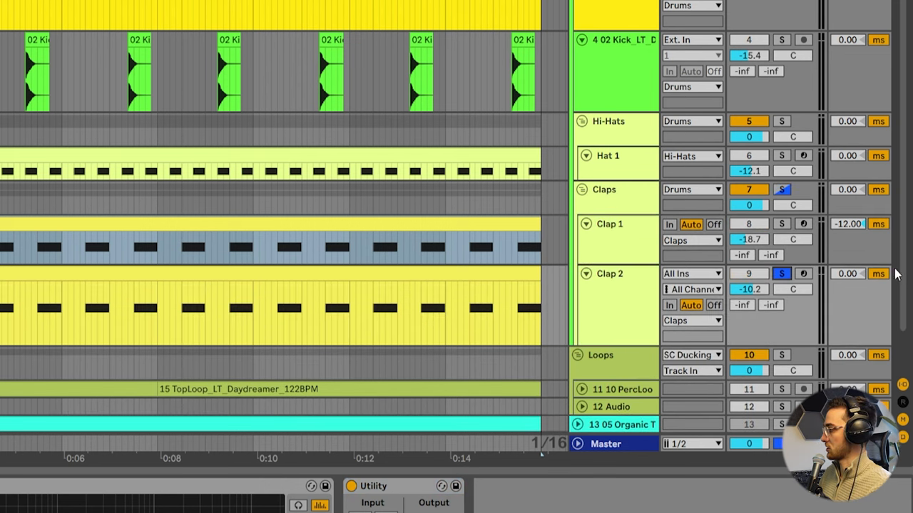
pyautogui.scroll(-3)
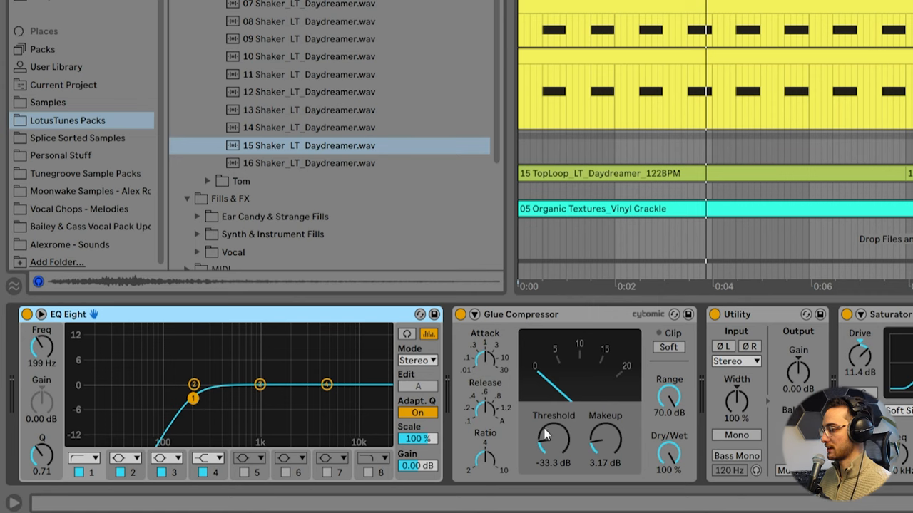
# Check the Glue Compressor's latency and lower its threshold from -33.3 dB to about -40 dB.
pyautogui.click(520, 316)
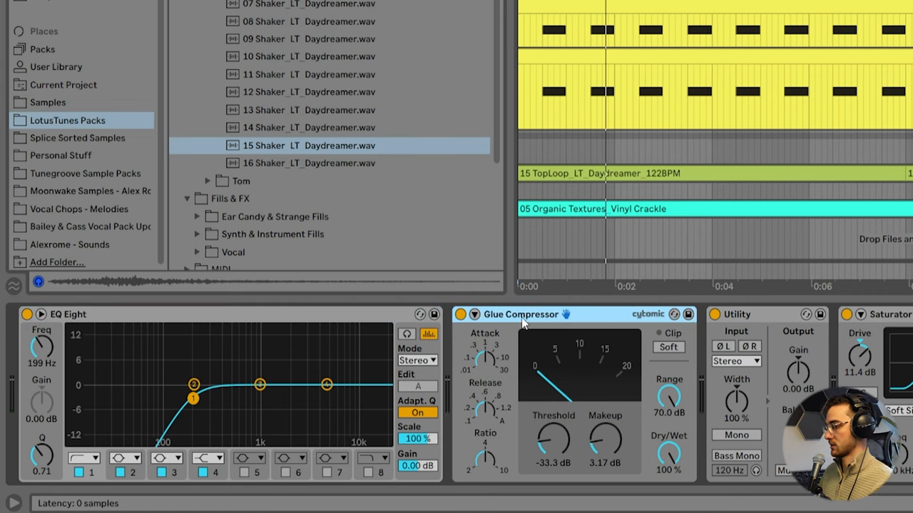
pyautogui.moveTo(563, 370)
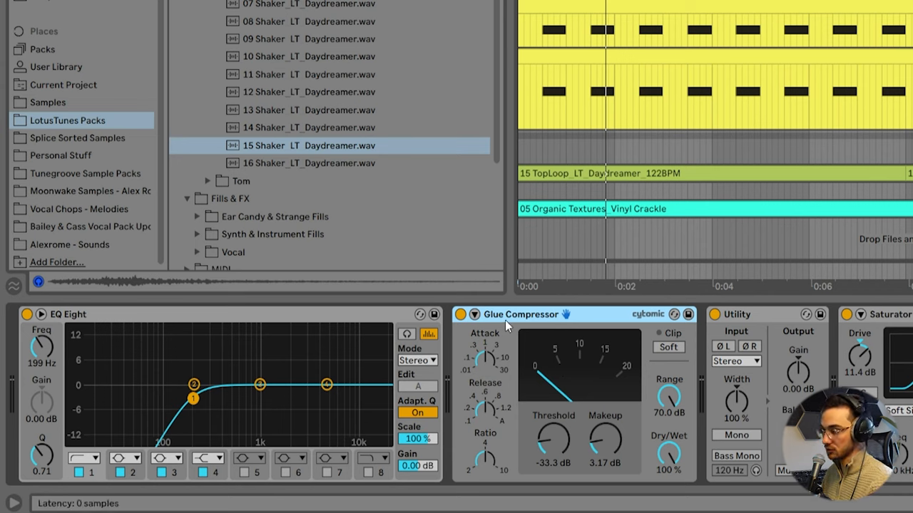
pyautogui.moveTo(519, 321)
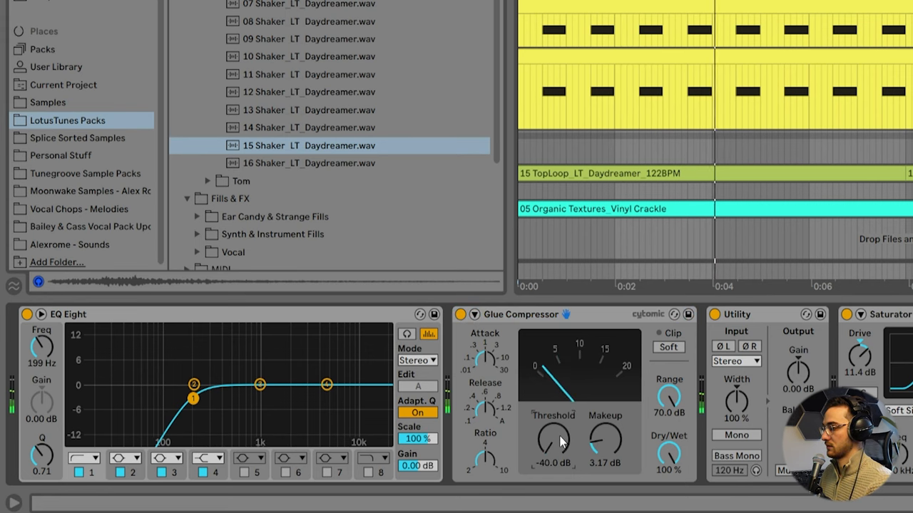
pyautogui.moveTo(553, 442); pyautogui.dragTo(553, 428)
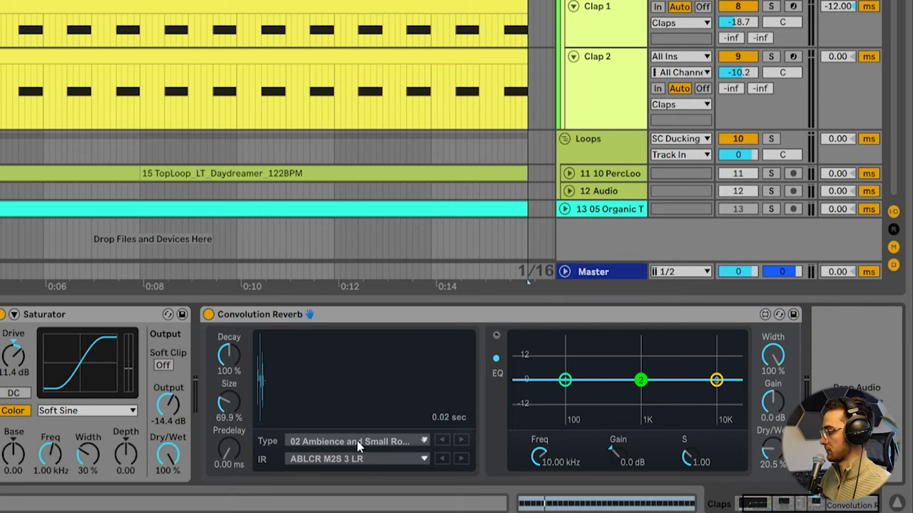
pyautogui.click(356, 441)
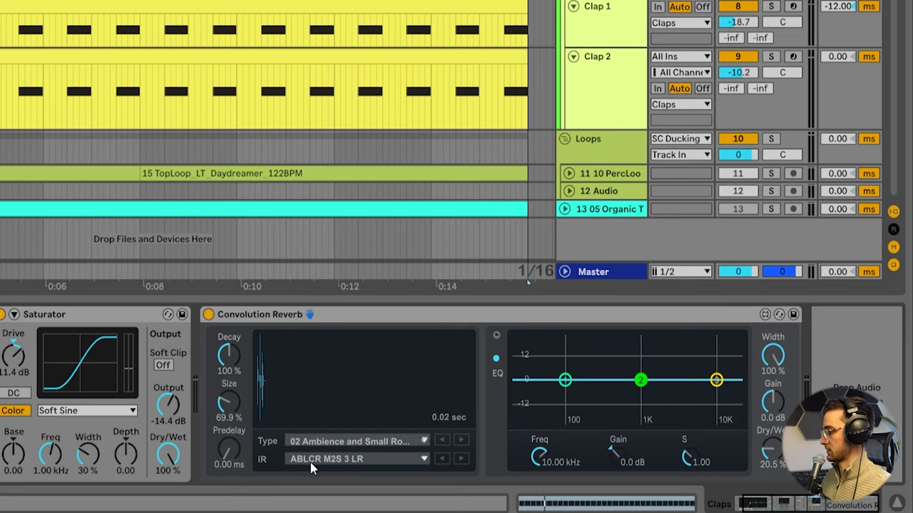
pyautogui.moveTo(365, 469)
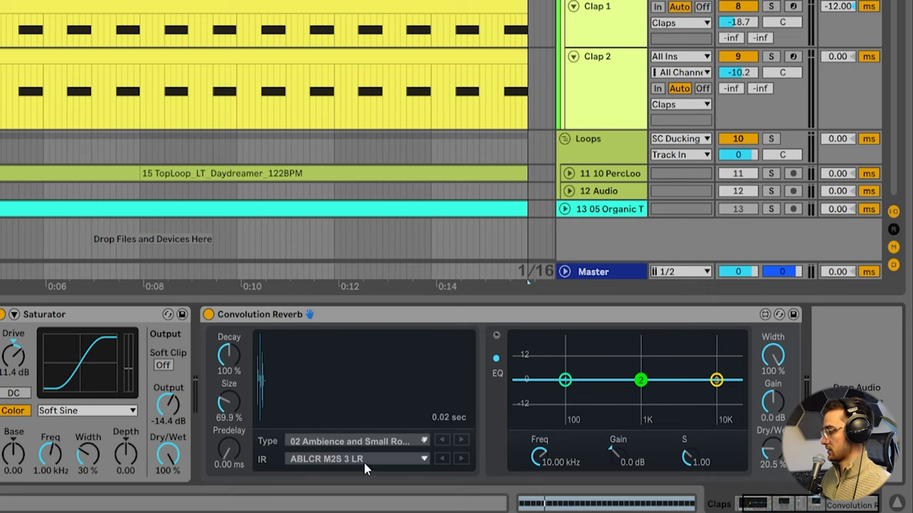
pyautogui.moveTo(747, 494)
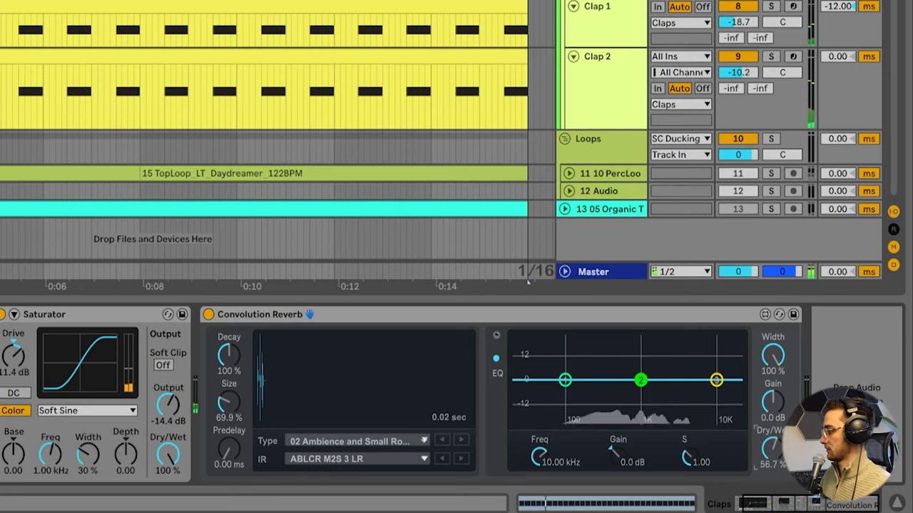
pyautogui.moveTo(773, 449); pyautogui.dragTo(773, 470)
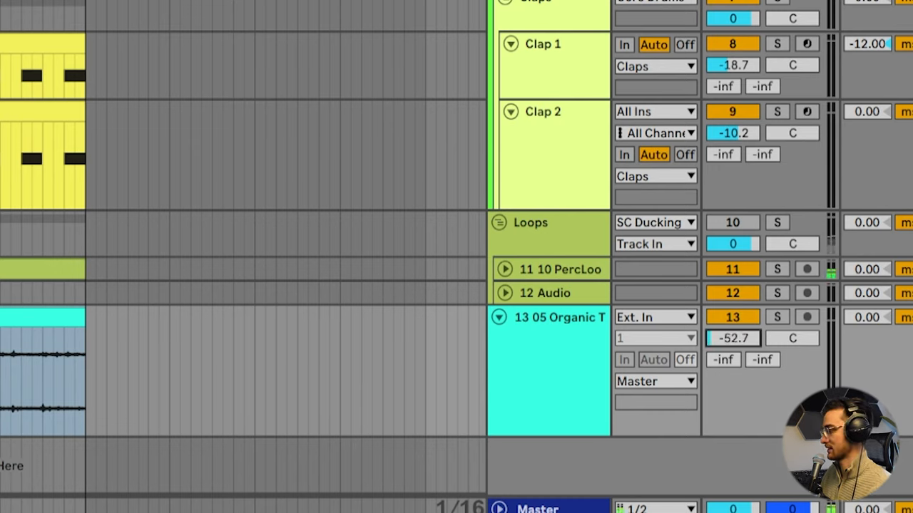
# Raise the 13 05 Organic Textures vinyl crackle track from -52.7 dB to about -33 dB.
pyautogui.moveTo(732, 338); pyautogui.dragTo(731, 328)
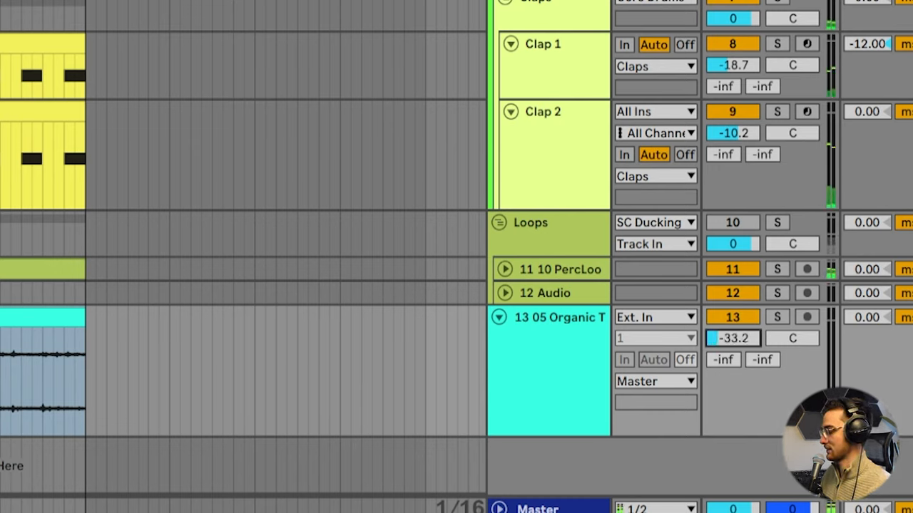
pyautogui.moveTo(733, 338); pyautogui.dragTo(756, 346)
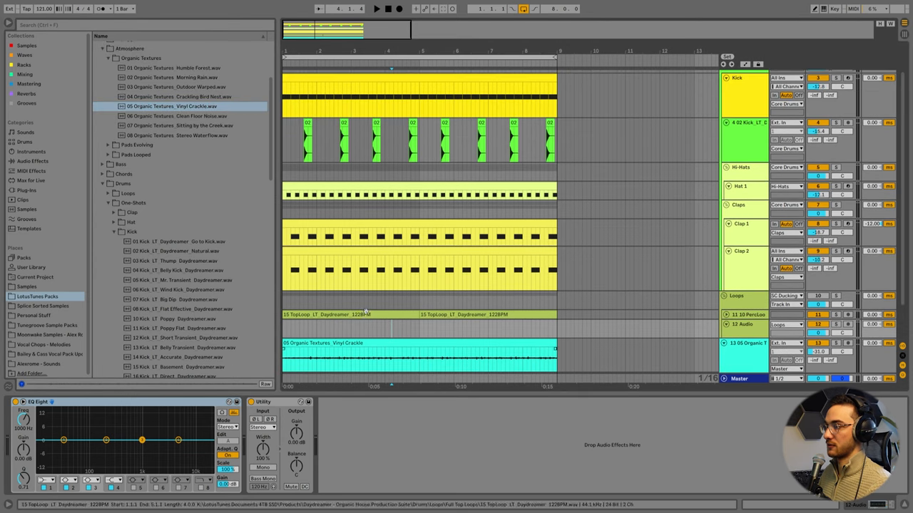
# Audition 32 ShakerLoop_LT_Daydreamer_122BPM in the browser before adding it to the Loops group.
pyautogui.scroll(-3)
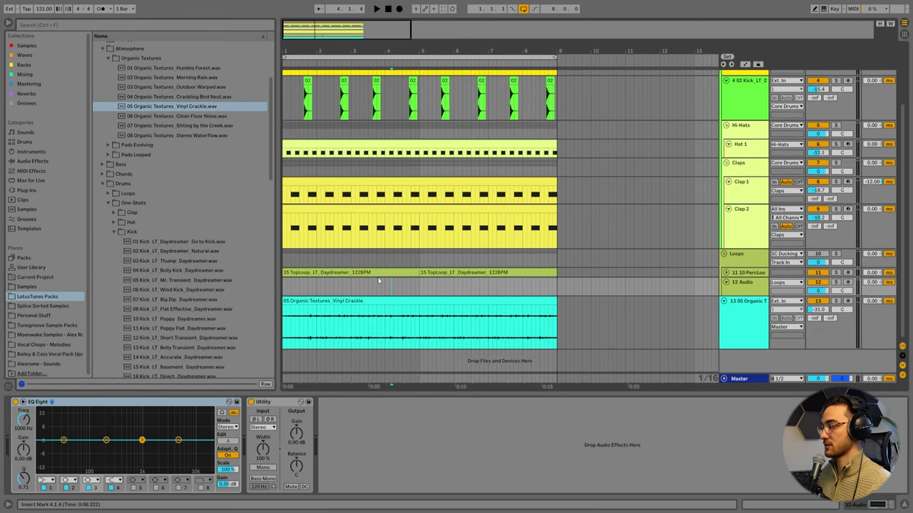
pyautogui.click(354, 273)
pyautogui.write('sat')
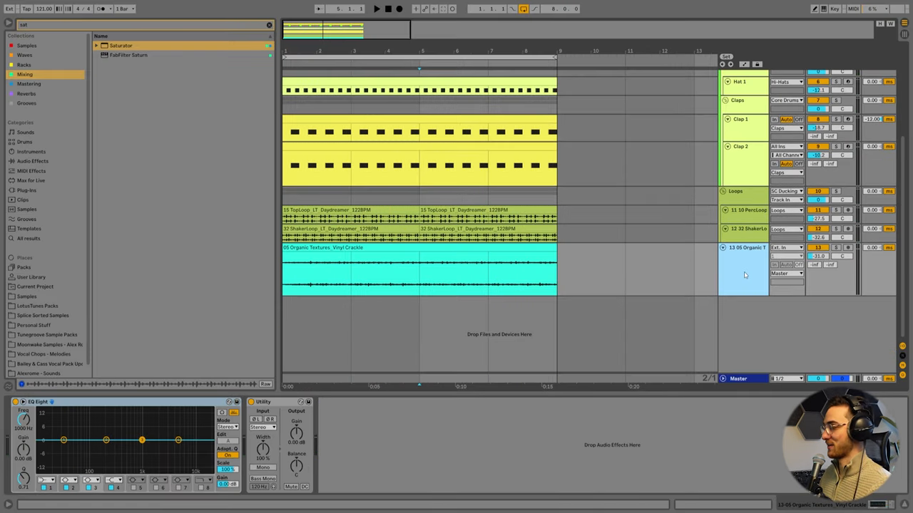
pyautogui.moveTo(738, 288)
pyautogui.write("D'")
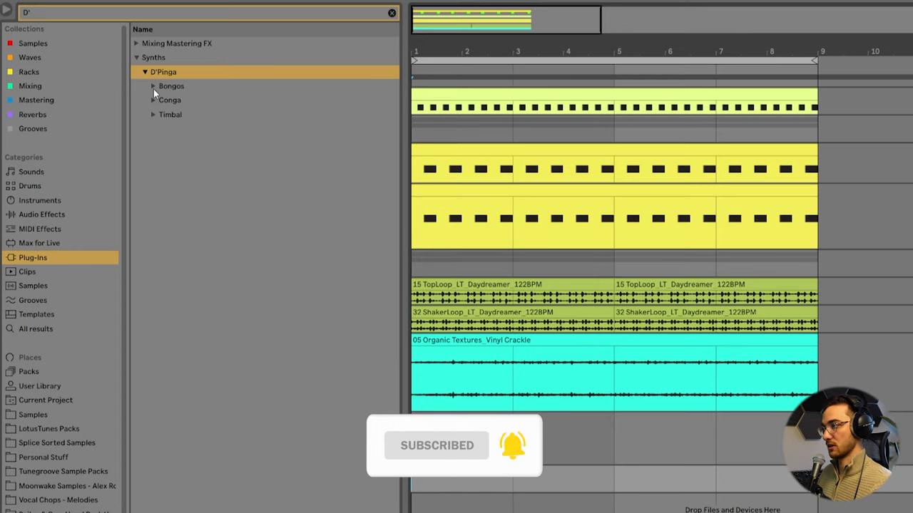
# Expand the conga and bongo preset folder and draw conga hits at E4, F4 and G#4, lengthening the G#4 note.
pyautogui.click(152, 100)
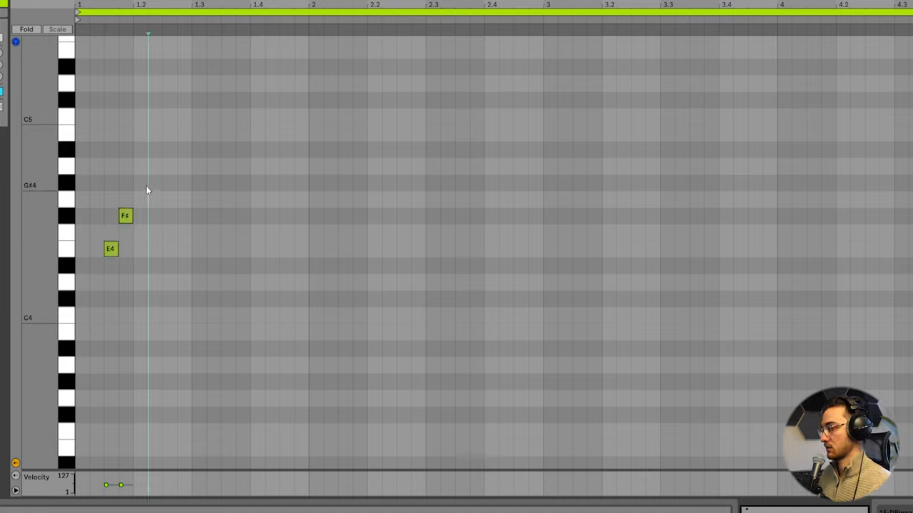
pyautogui.click(140, 183)
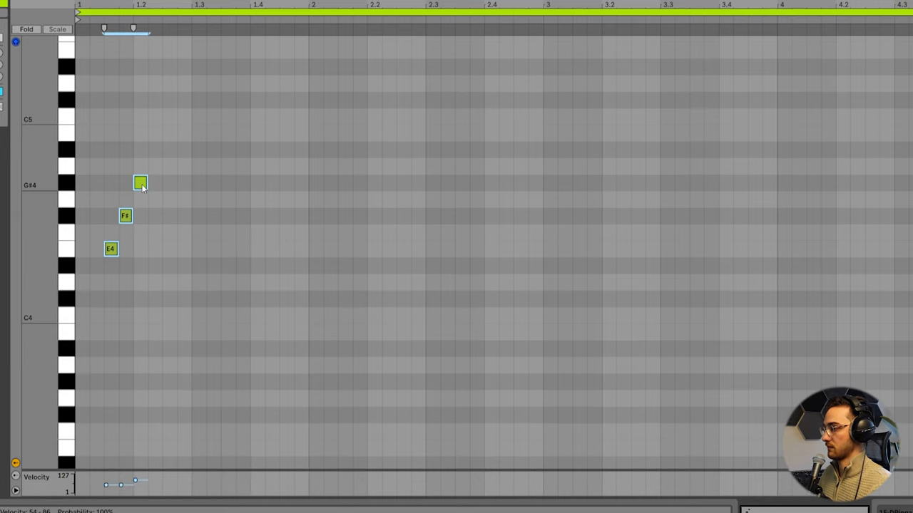
pyautogui.moveTo(139, 183); pyautogui.dragTo(169, 183)
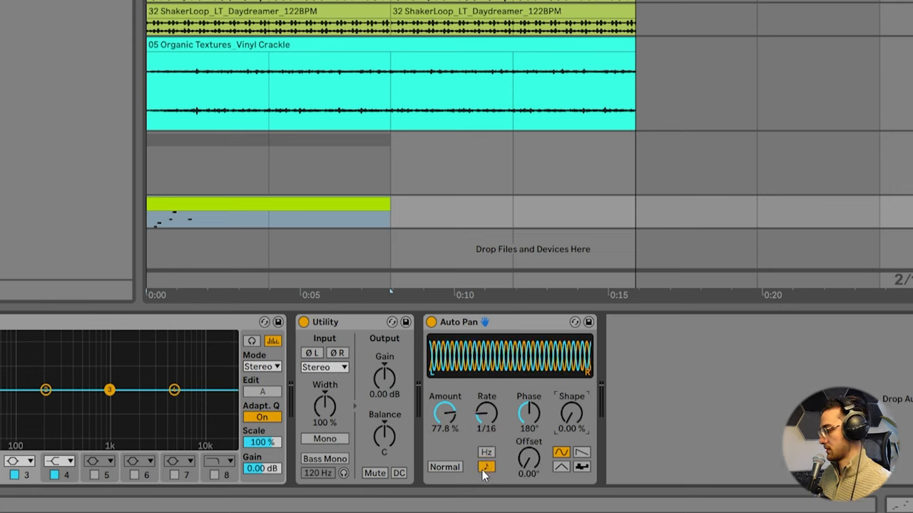
# Adjust Auto Pan on the conga track, add more hits to the pattern and duplicate the clip along the Percussion track.
pyautogui.moveTo(571, 413); pyautogui.dragTo(570, 397)
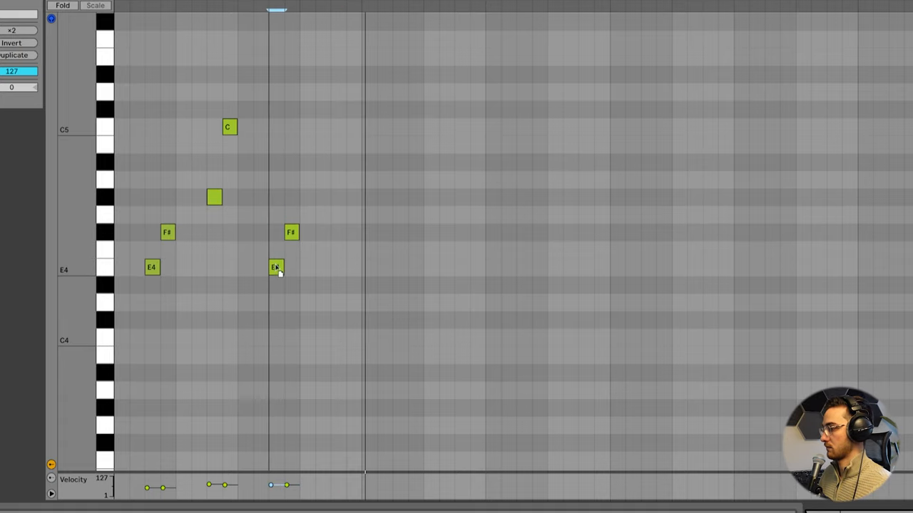
pyautogui.click(277, 266)
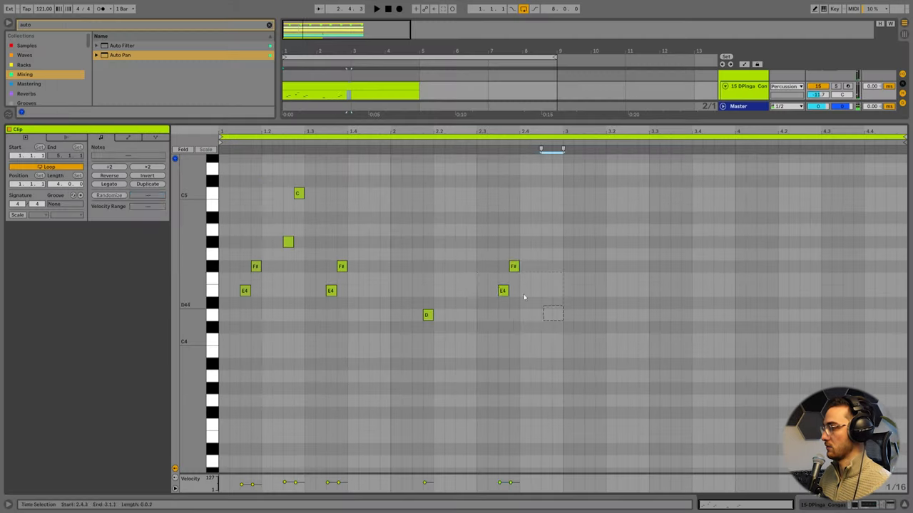
pyautogui.click(149, 184)
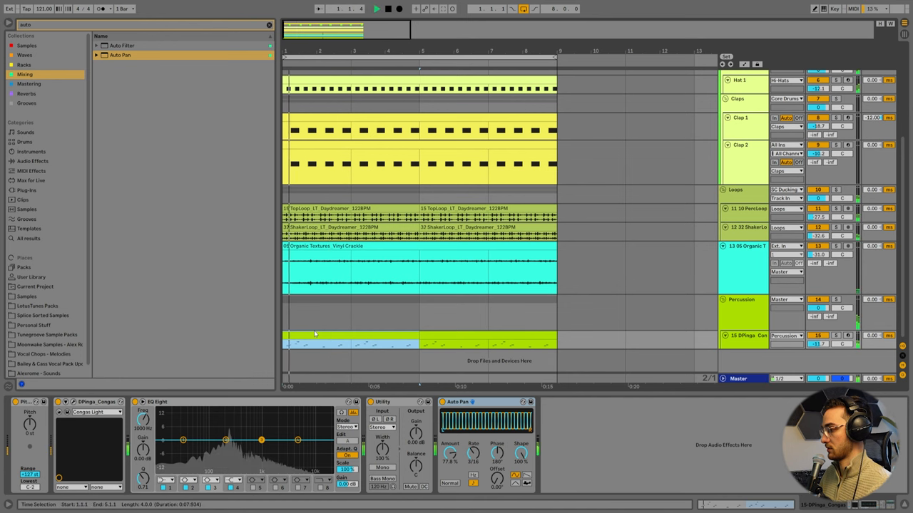
pyautogui.click(741, 314)
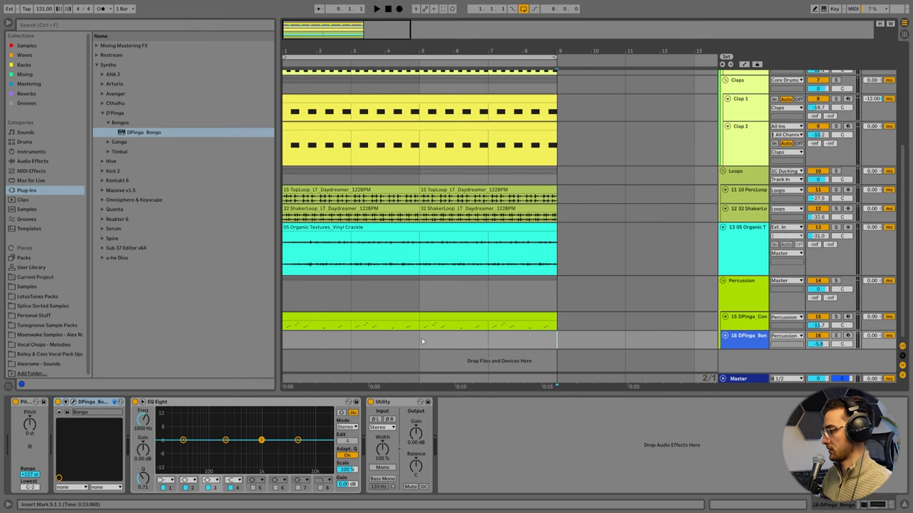
# Create a short MIDI clip on the D'Pinga Bongos track and draw its notes.
pyautogui.moveTo(282, 339); pyautogui.dragTo(419, 340)
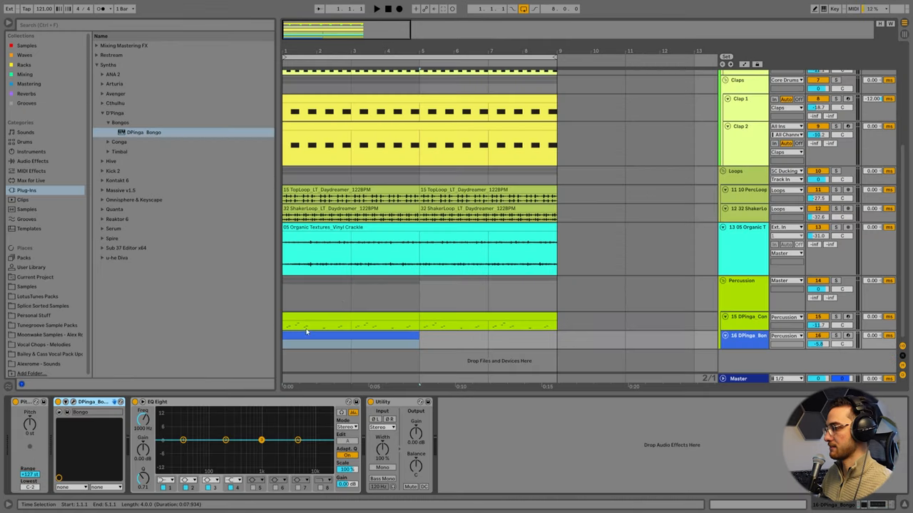
pyautogui.doubleClick(349, 335)
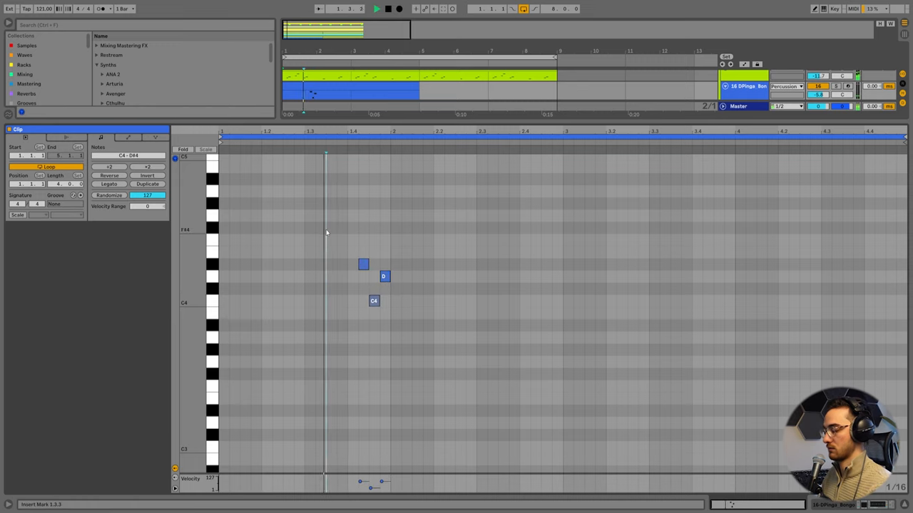
pyautogui.click(395, 251)
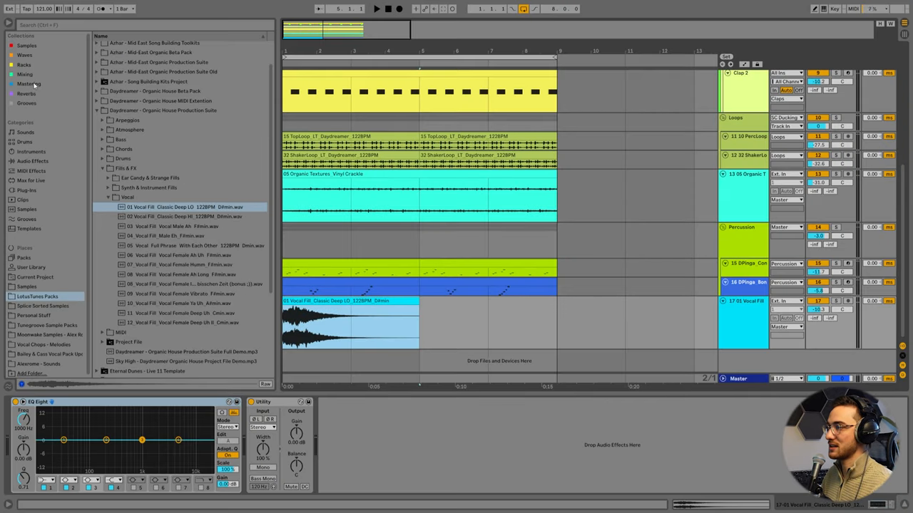
# Search the browser for 'echo' and load EchoBoy Jr onto the vocal fill track.
pyautogui.write('echo')
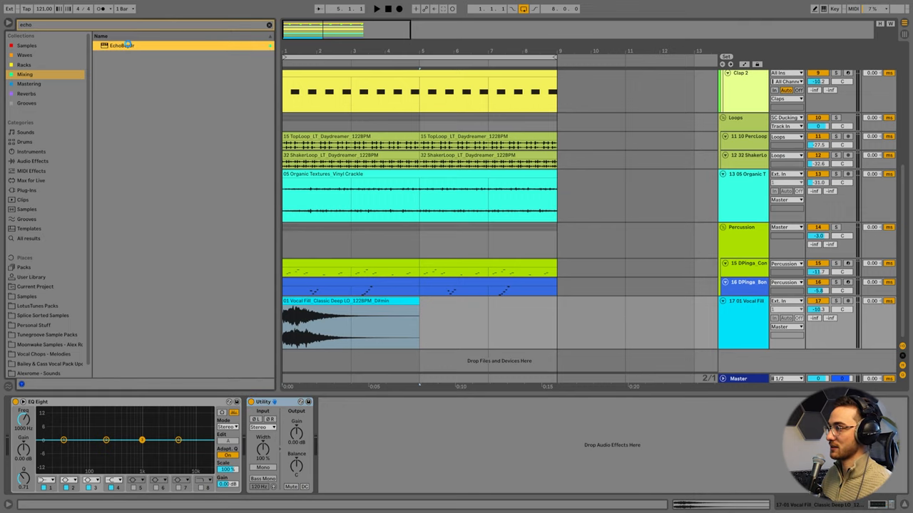
pyautogui.doubleClick(122, 44)
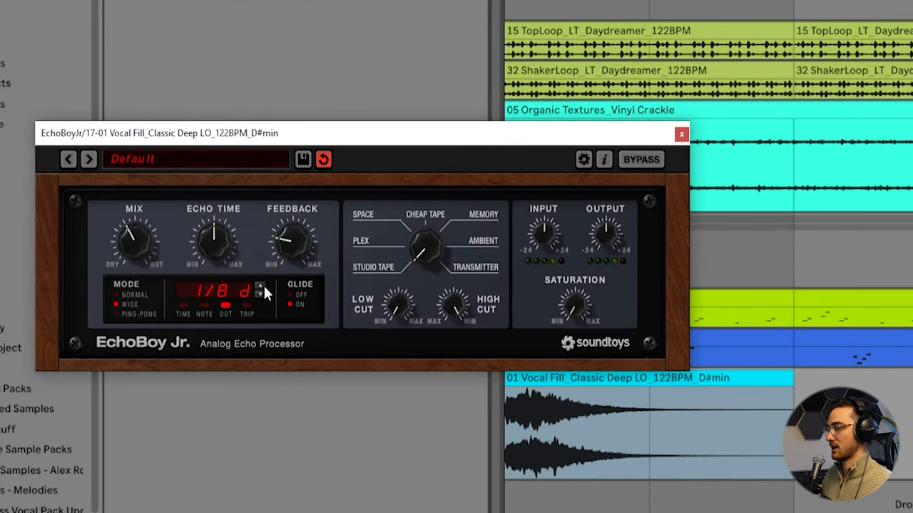